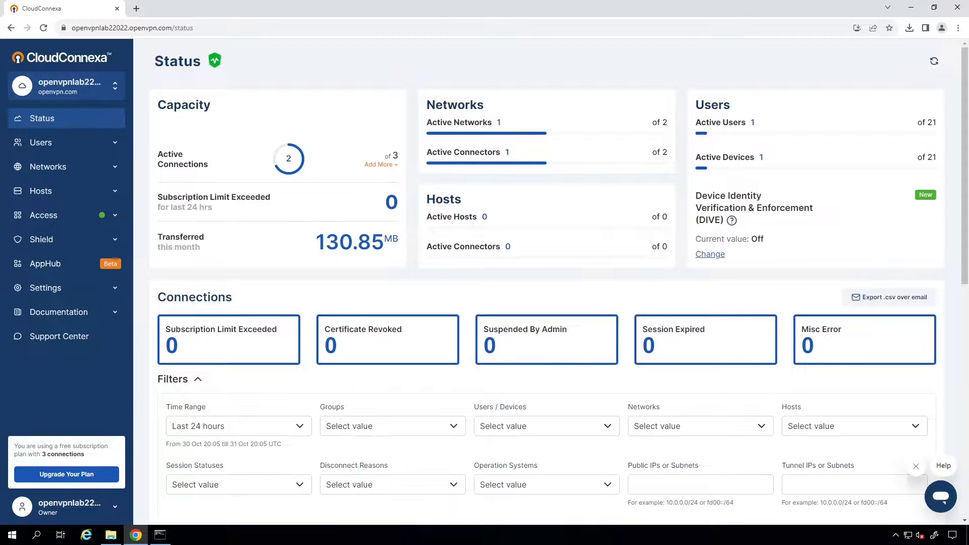
# - Go to the Hosts page, which lists no hosts yet
pyautogui.click(40, 191)
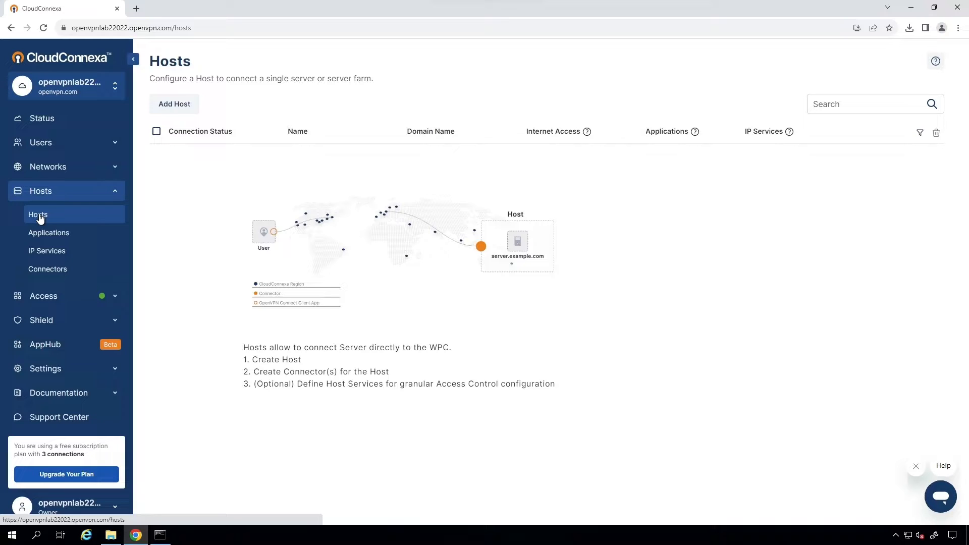
# - Start a new host and begin entering its name in the Host Configuration wizard
pyautogui.click(175, 104)
pyautogui.write('RDP')
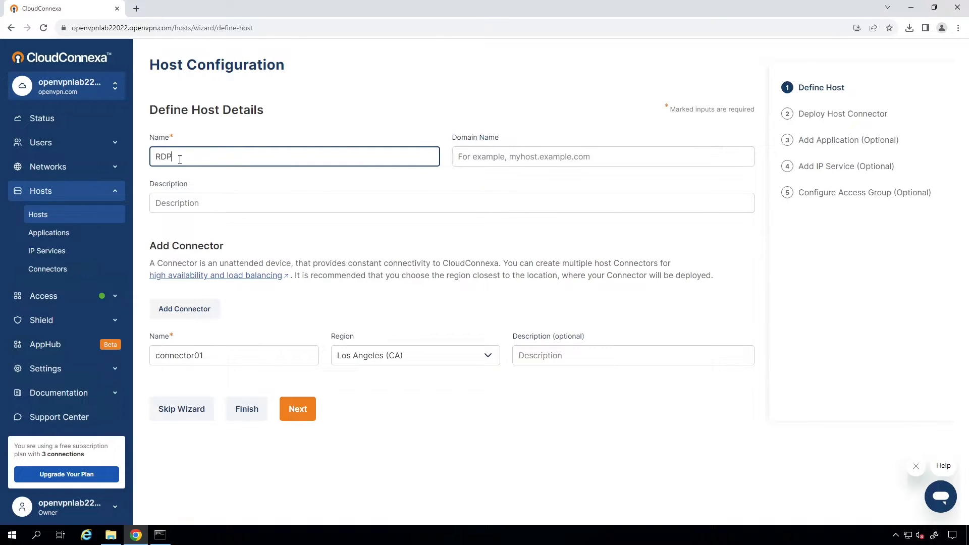
pyautogui.click(297, 409)
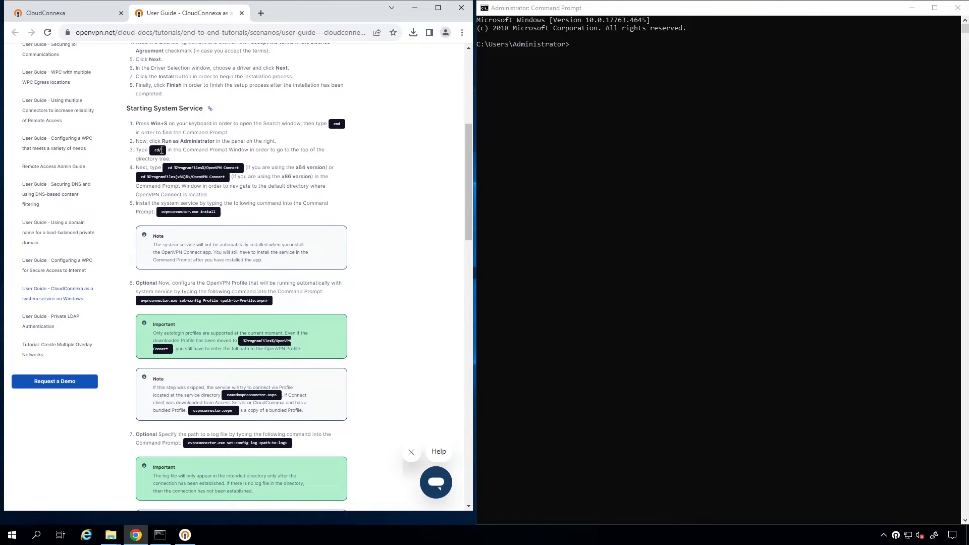
# - From %ProgramFiles%/OpenVPN Connect, run ovpnconnector.exe install to install the connector service
pyautogui.write('cd\\')
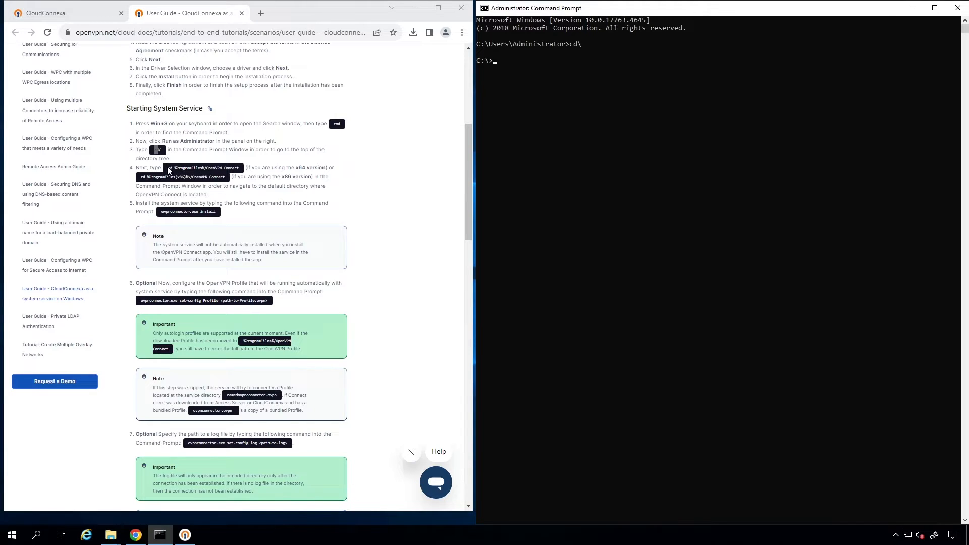
pyautogui.write('cd %ProgramFiles%/OpenVPN Connect')
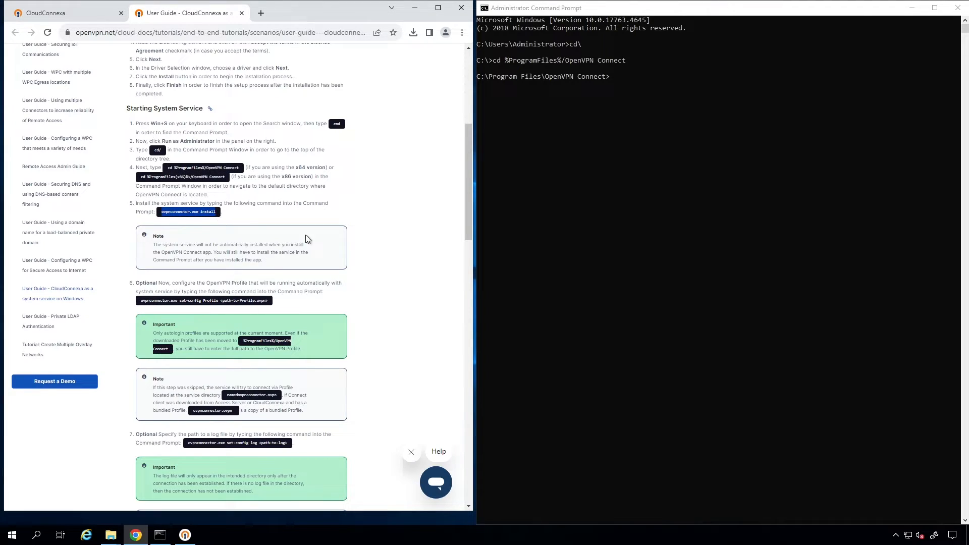
pyautogui.write('ovpnconnector.exe install')
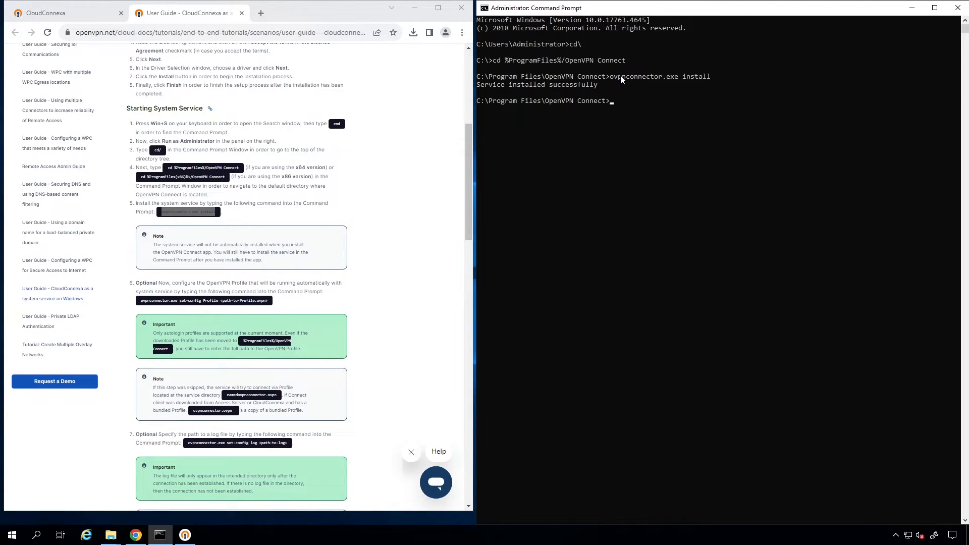
pyautogui.scroll(-3)
pyautogui.write('ovpnconnector.ex')
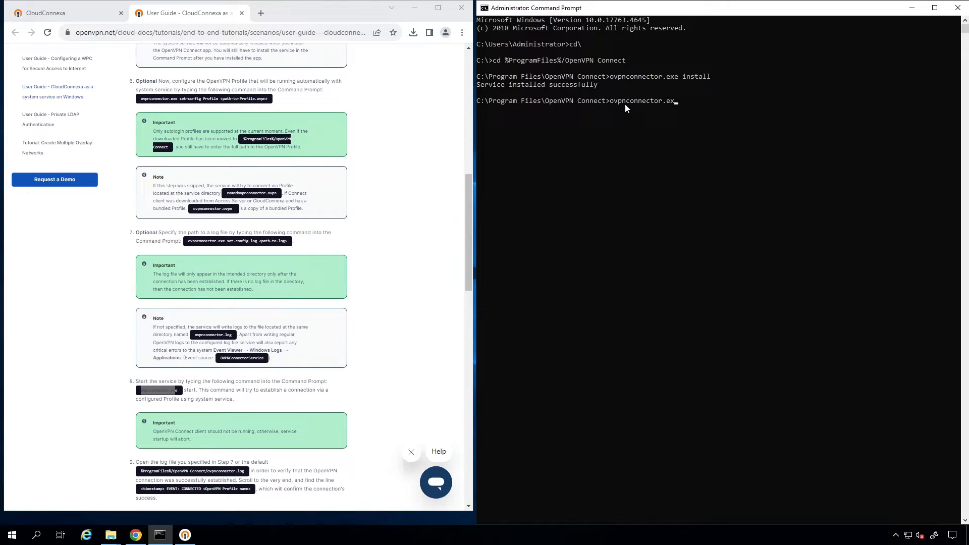
pyautogui.click(59, 12)
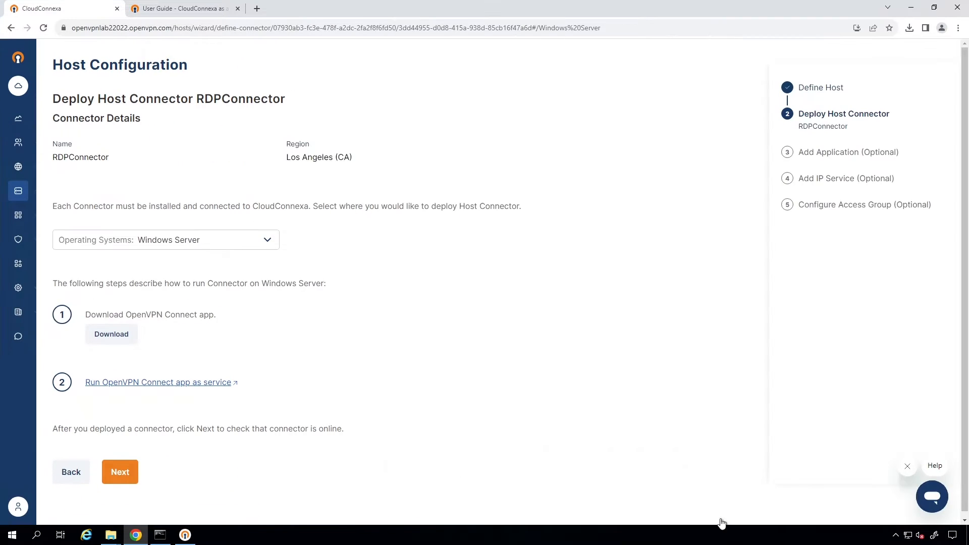
# - Advance past connector deployment and the optional IP service step to Configure Access Group
pyautogui.click(120, 471)
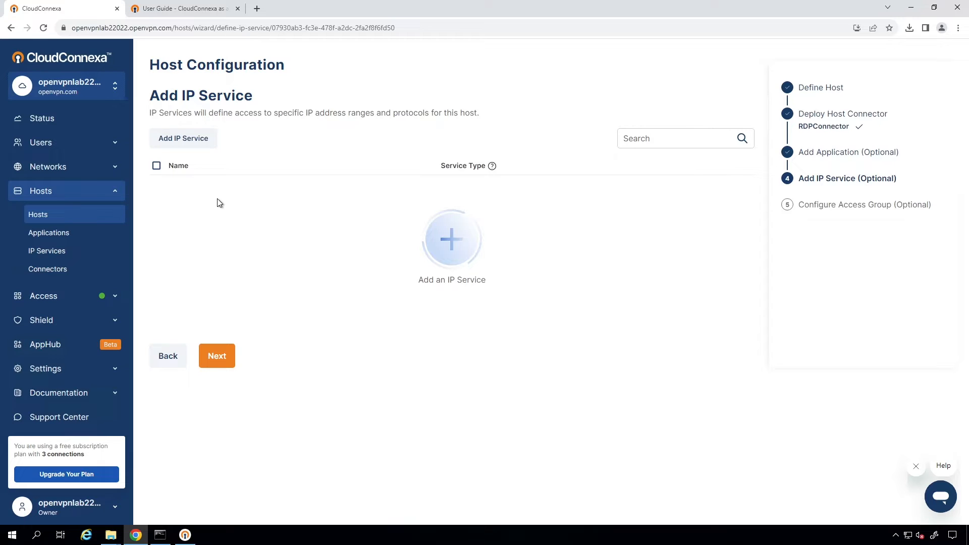
pyautogui.click(216, 356)
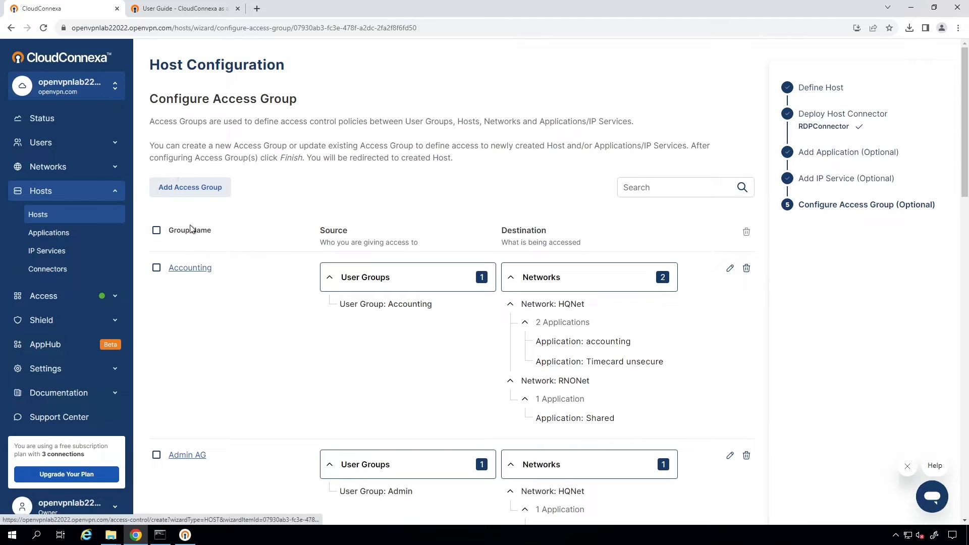
pyautogui.moveTo(300, 332)
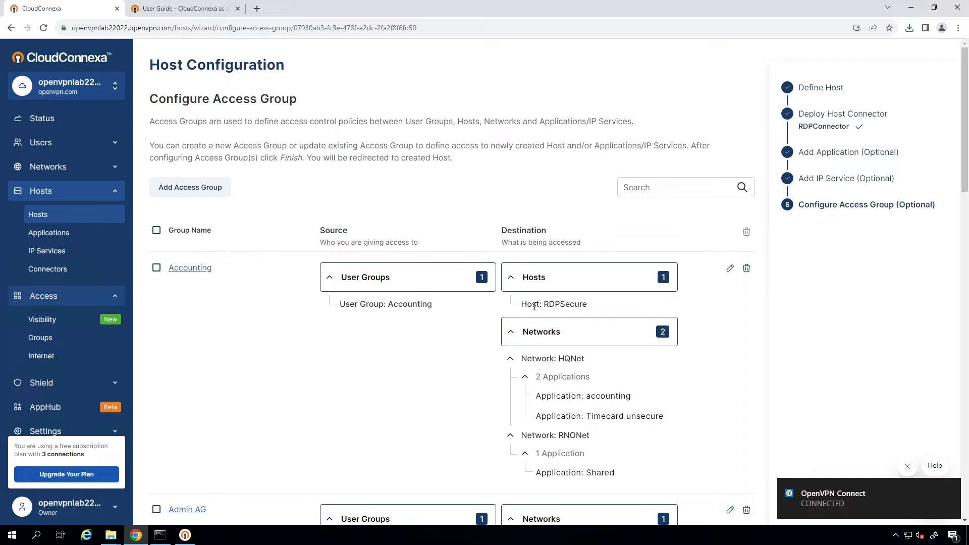
pyautogui.moveTo(420, 344)
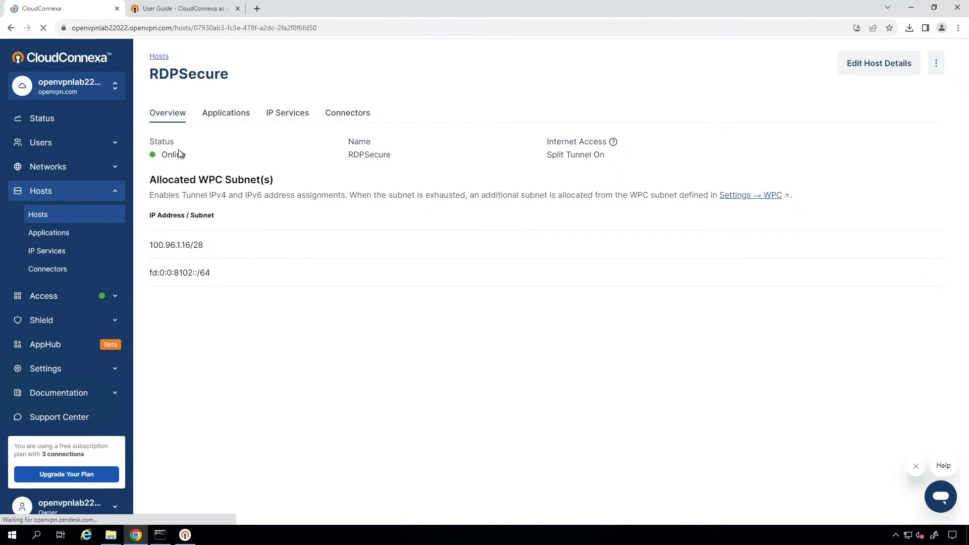
# - Finish the wizard and view the RDPSecure host overview showing Status: Online
pyautogui.click(40, 142)
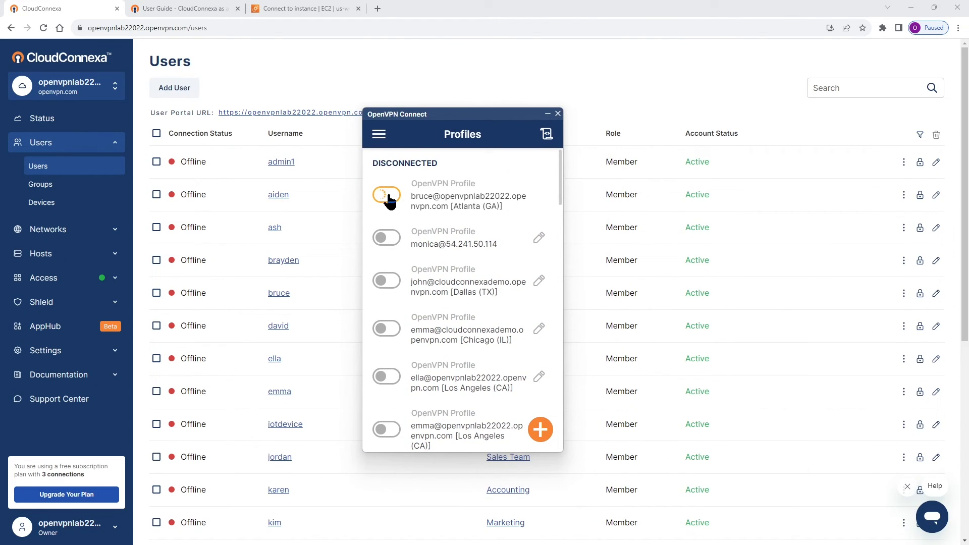
# - Connect the Atlanta (GA) profile, then view the RDPSecure host showing Online
pyautogui.click(40, 254)
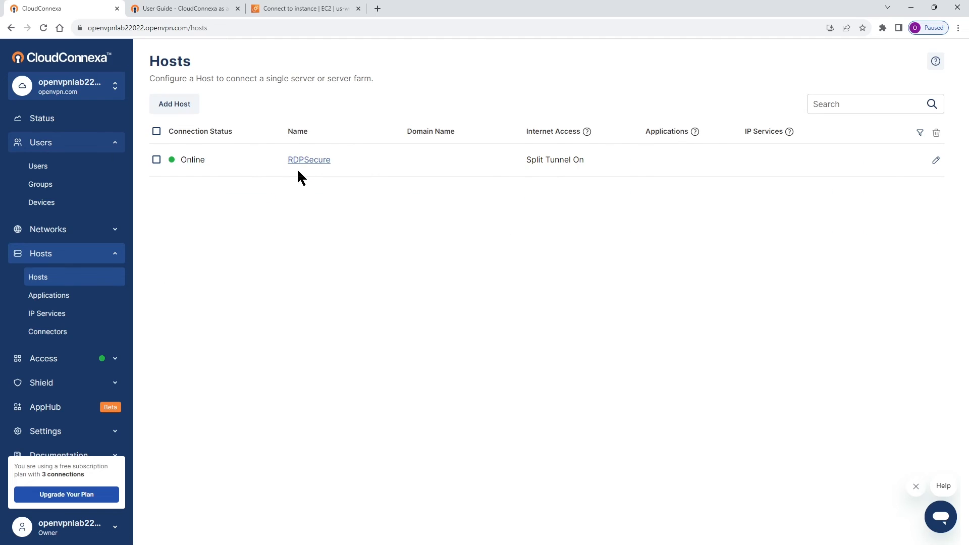
pyautogui.click(309, 159)
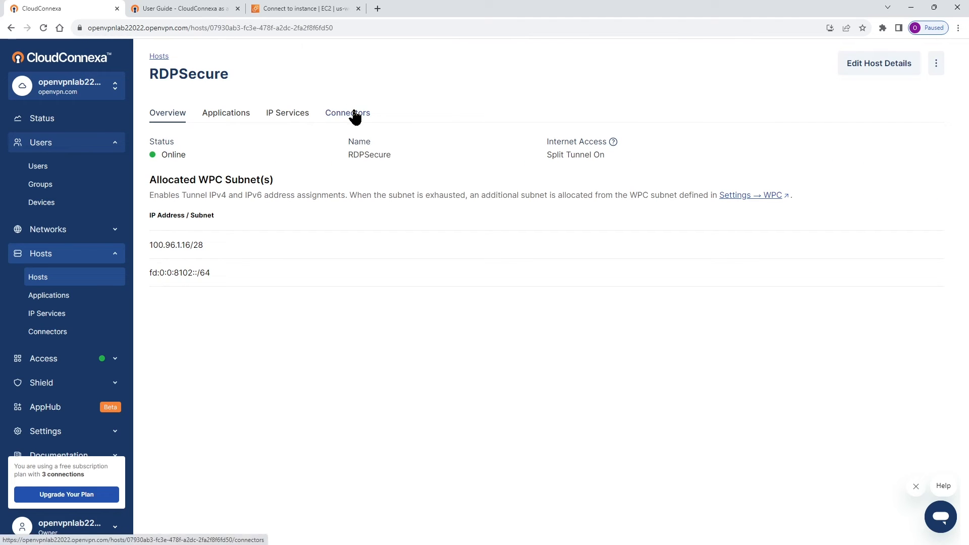